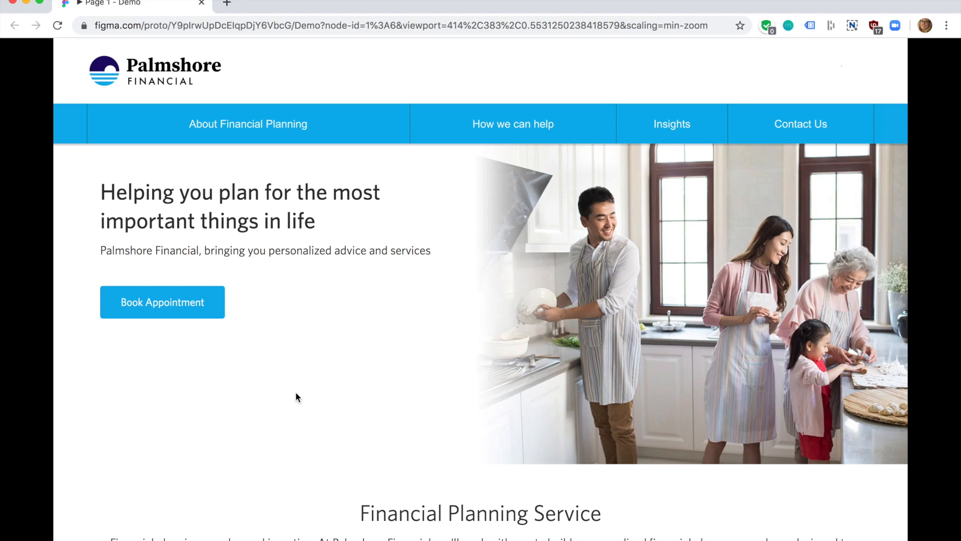
- Launch the Coconut Calendar booking page from the Palmshore prototype's Book Appointment button
left_click(162, 301)
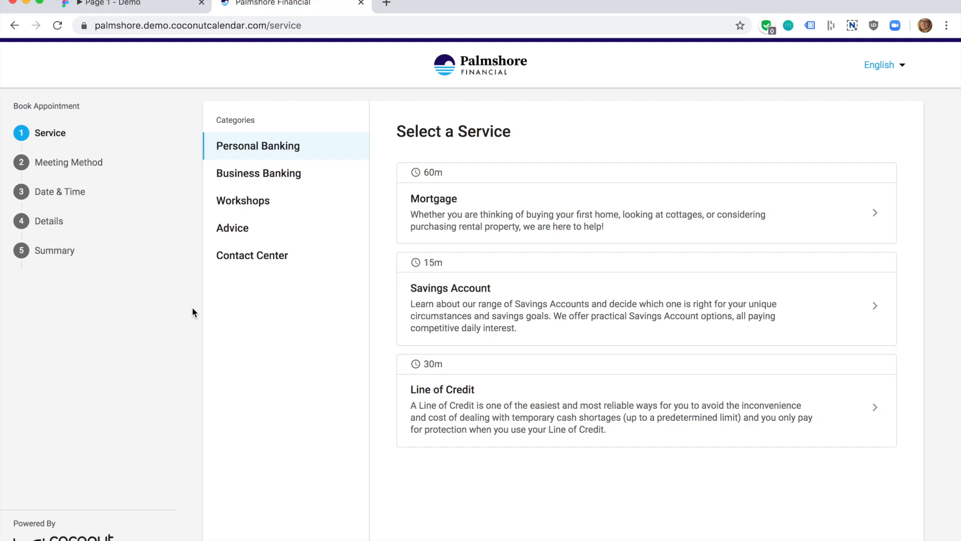
mouse_move(238, 236)
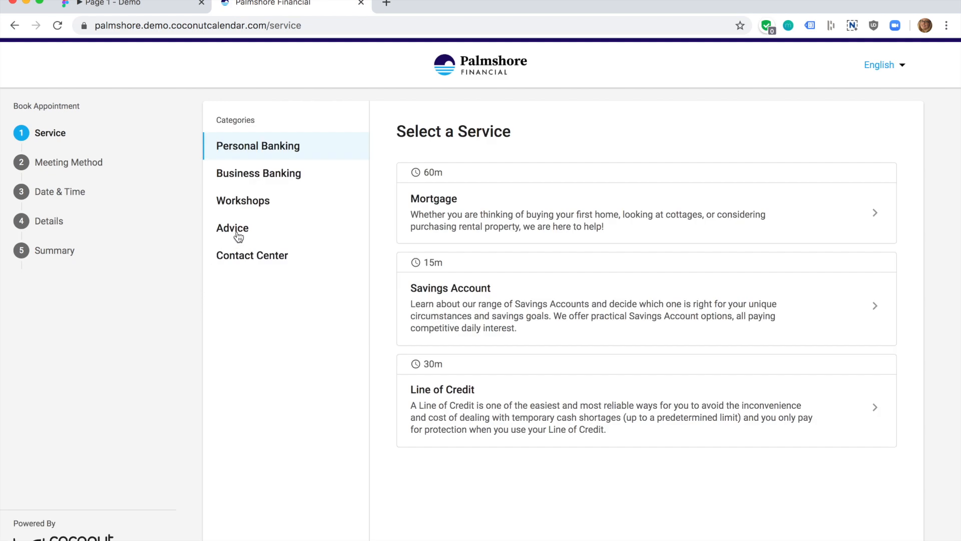
- Book Financial Health Check by phone call for March 16, 12:30–1:00 PM
left_click(232, 227)
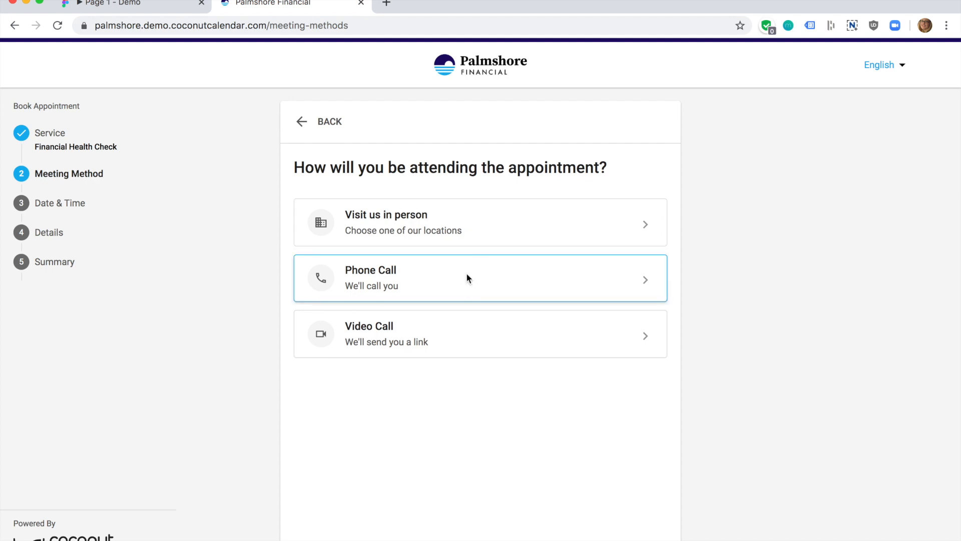
left_click(480, 278)
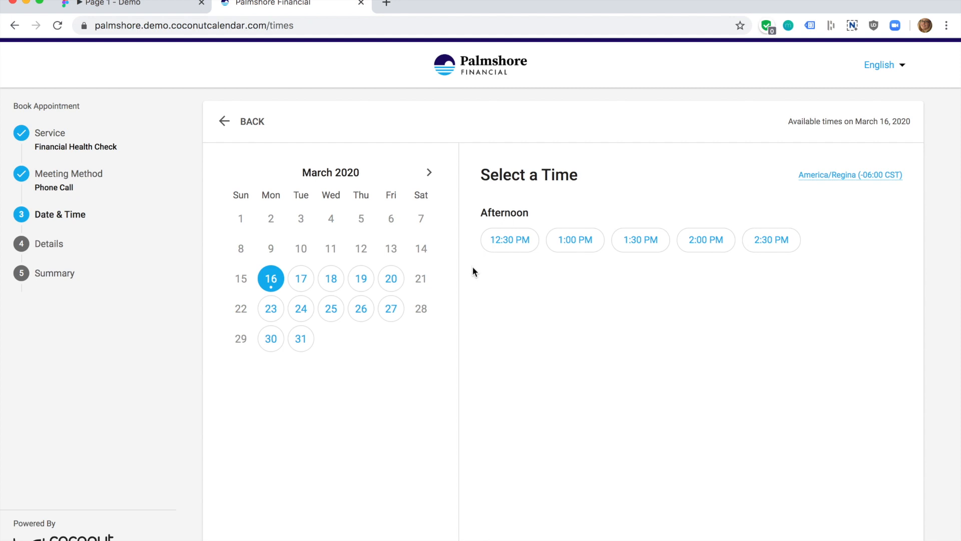
left_click(509, 240)
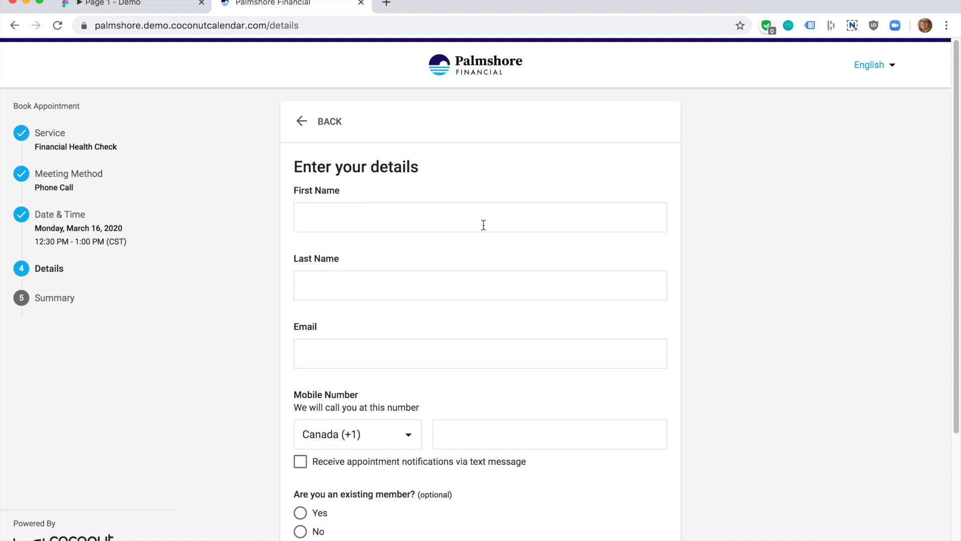
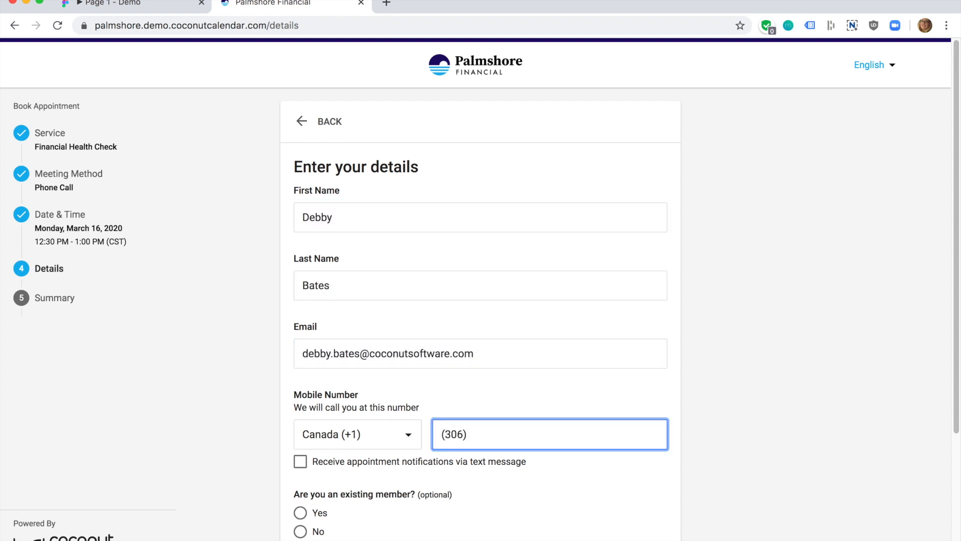
type("986-1080")
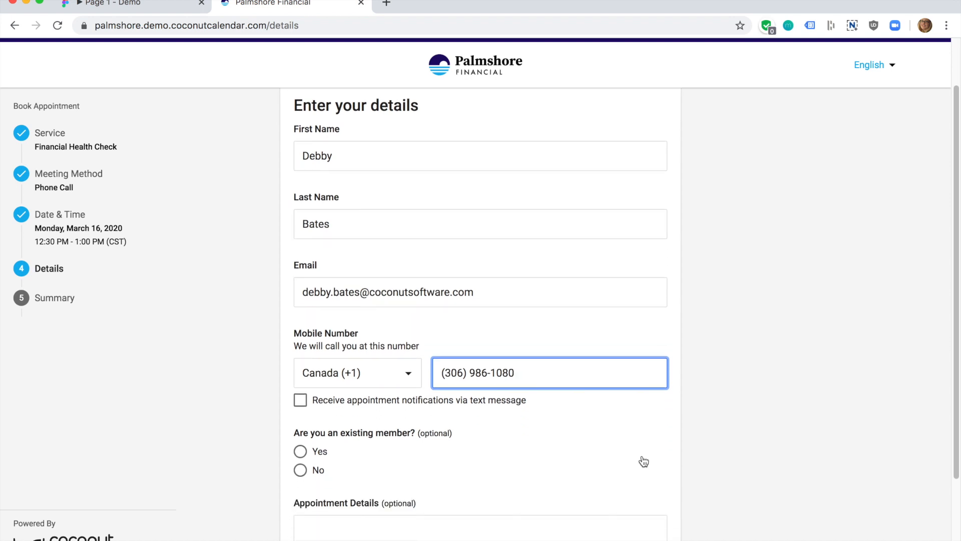
scroll("down", 3)
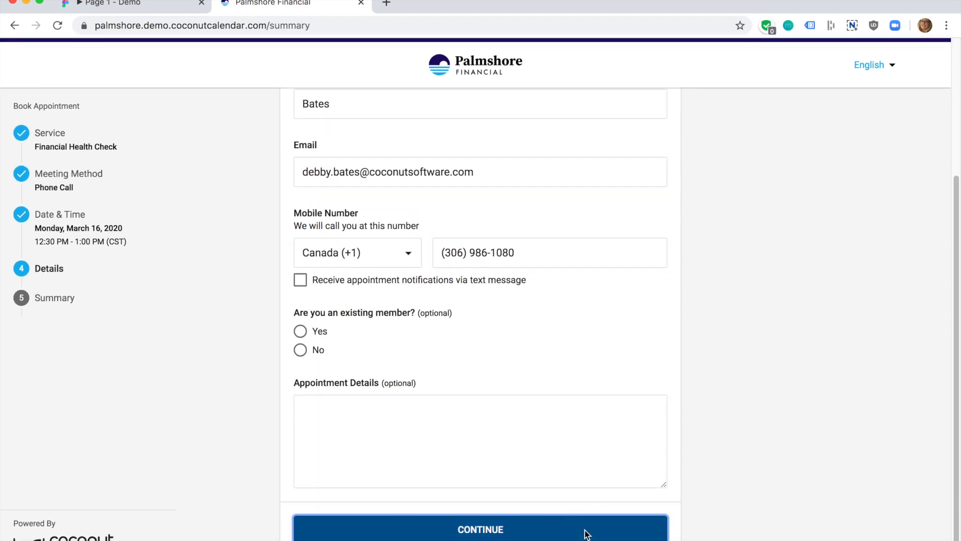
left_click(480, 529)
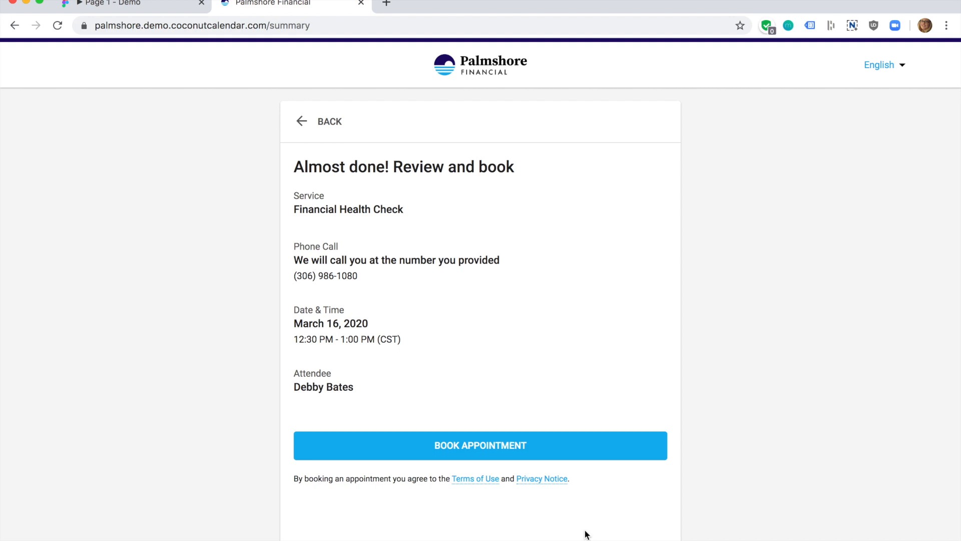
- Confirm the phone-call booking and open the arriving confirmation email notification
left_click(480, 445)
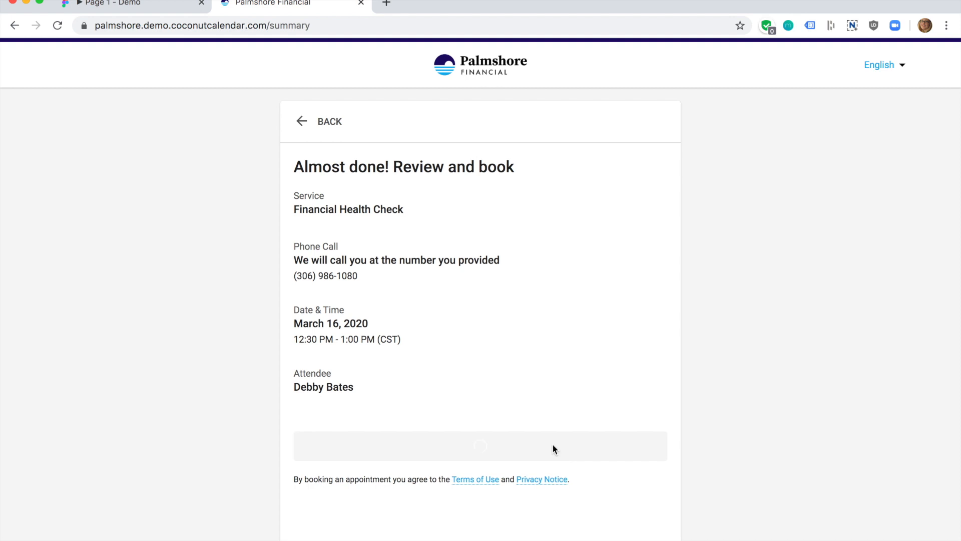
left_click(480, 446)
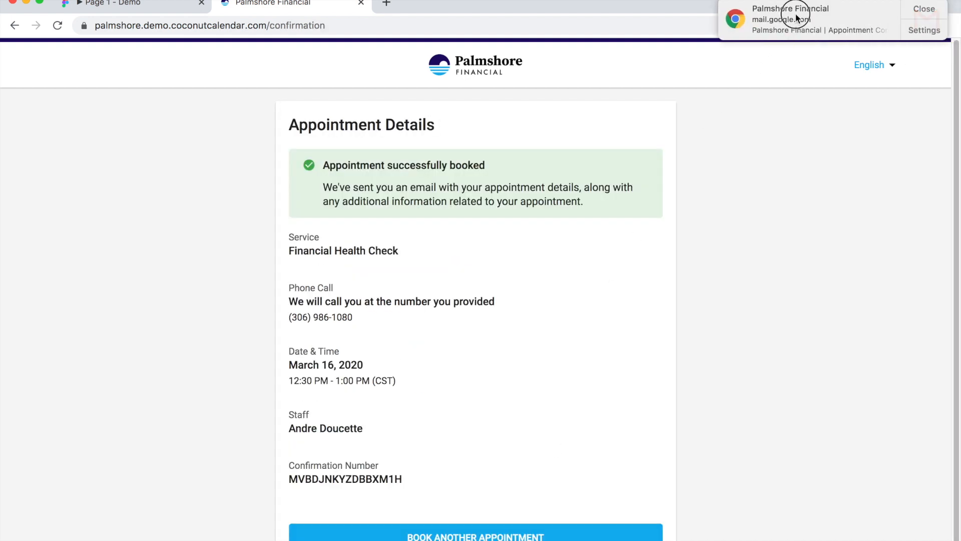
left_click(797, 18)
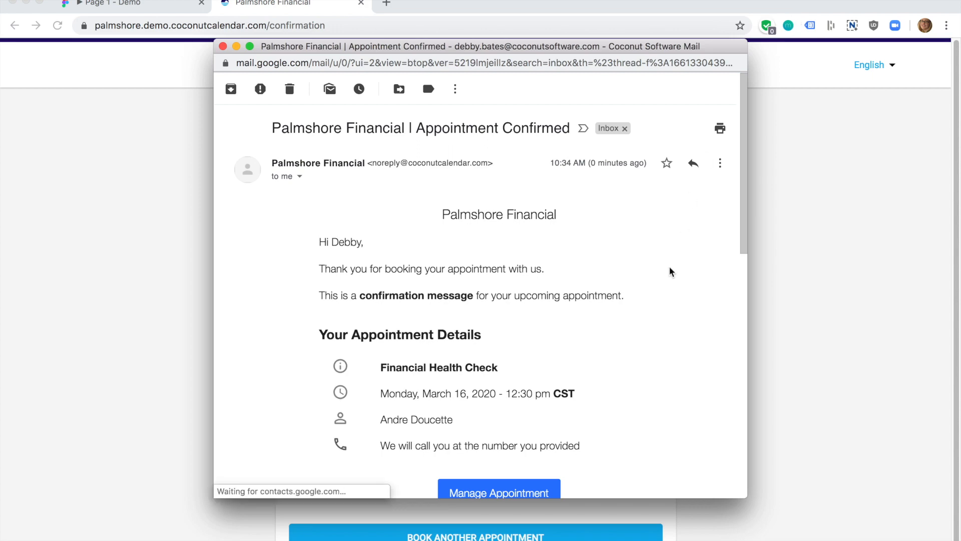
- Scroll through the Gmail confirmation email
scroll("down", 3)
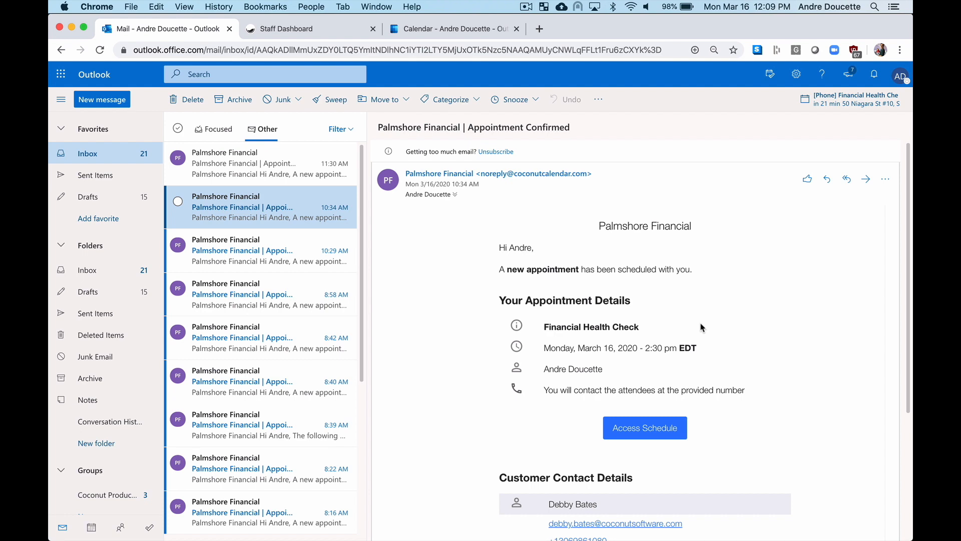
left_click(285, 28)
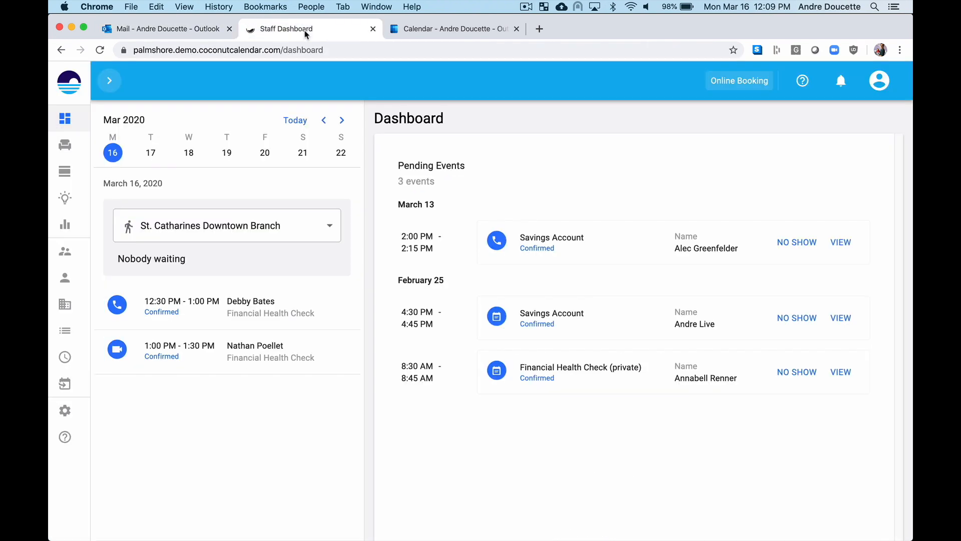
left_click(226, 306)
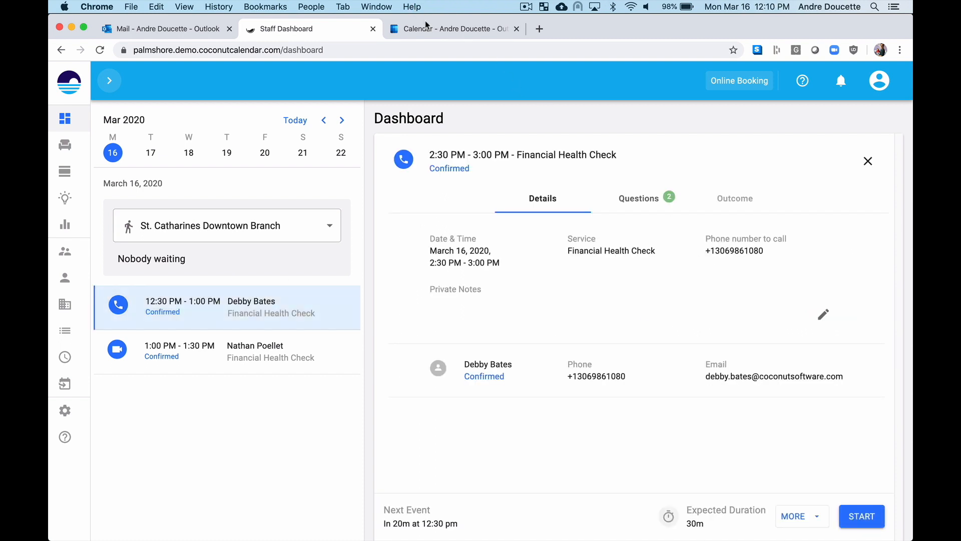
left_click(454, 28)
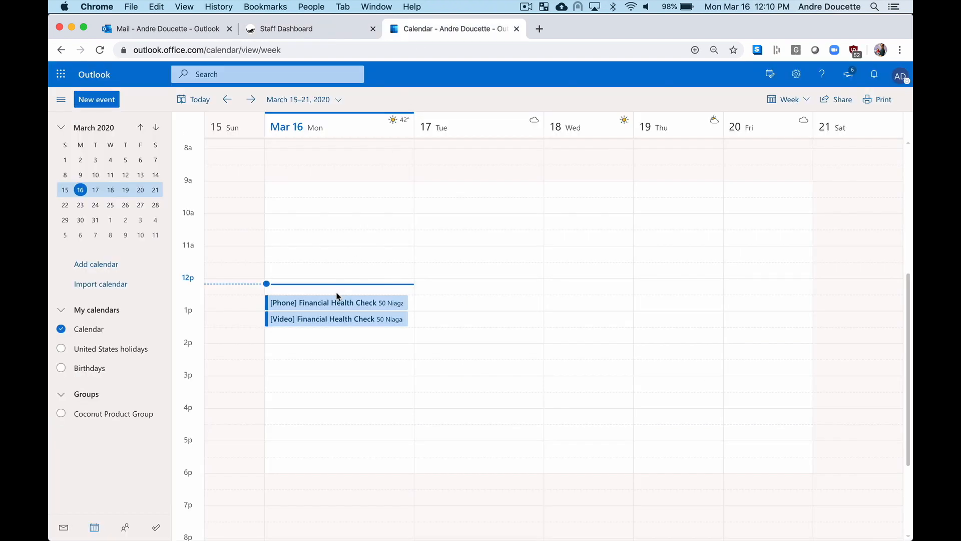
left_click(324, 303)
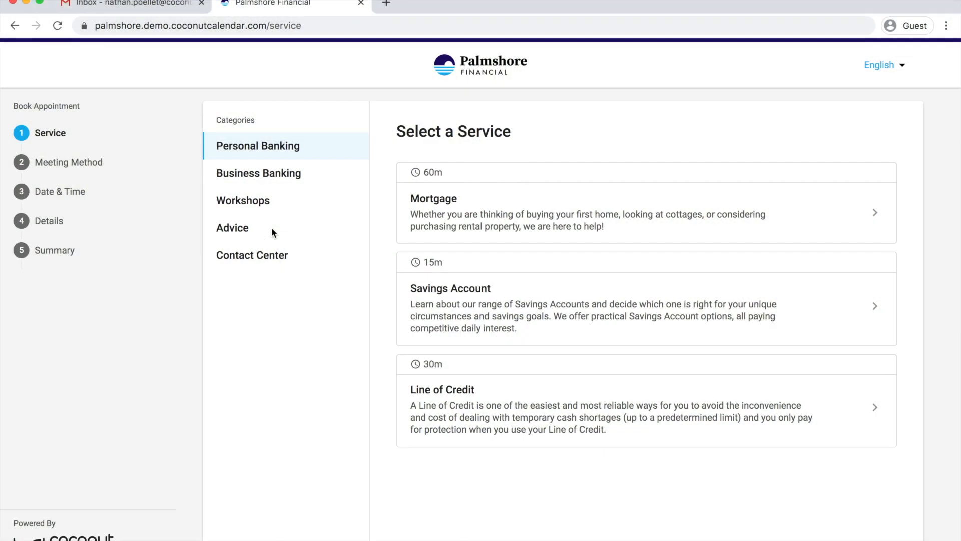
- Choose Financial Health Check by video call for March 16, 1:00–1:30 PM
left_click(232, 227)
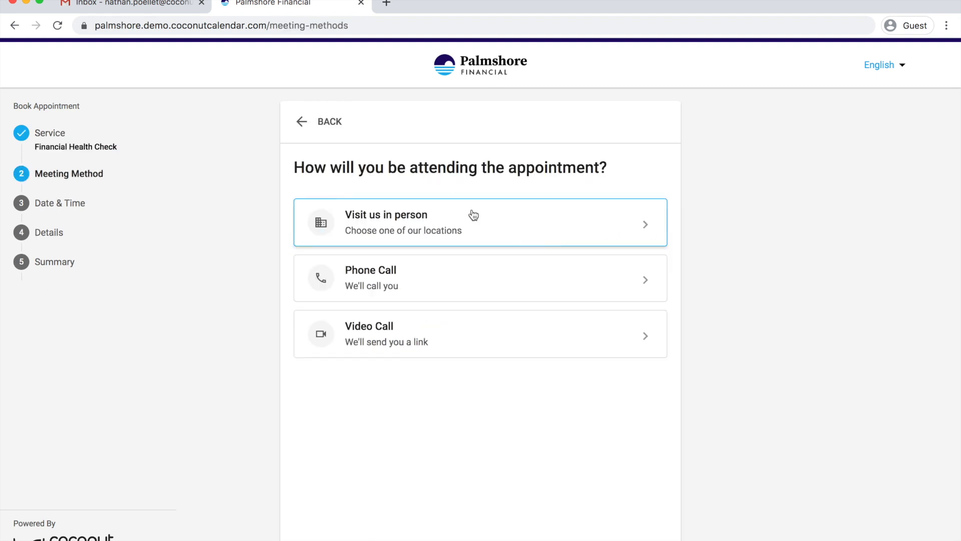
mouse_move(467, 337)
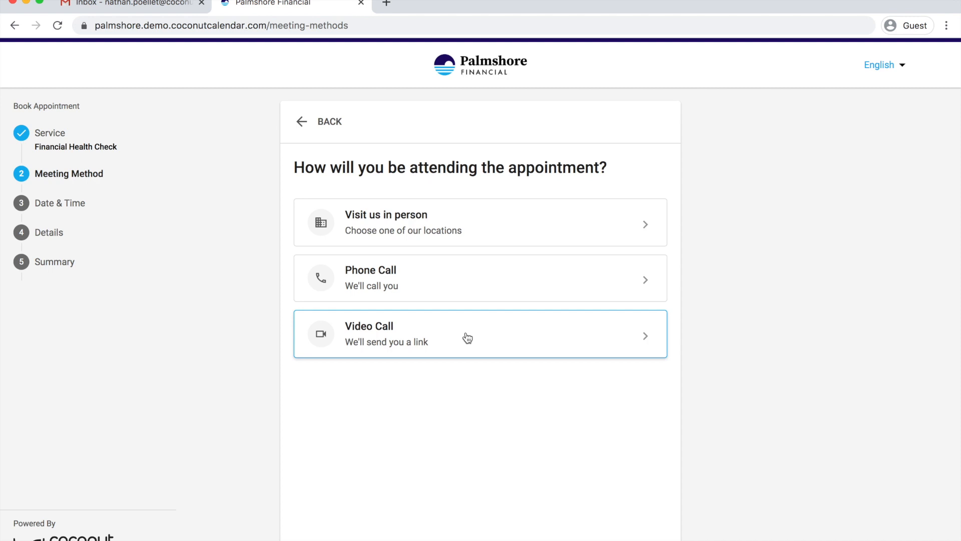
left_click(480, 333)
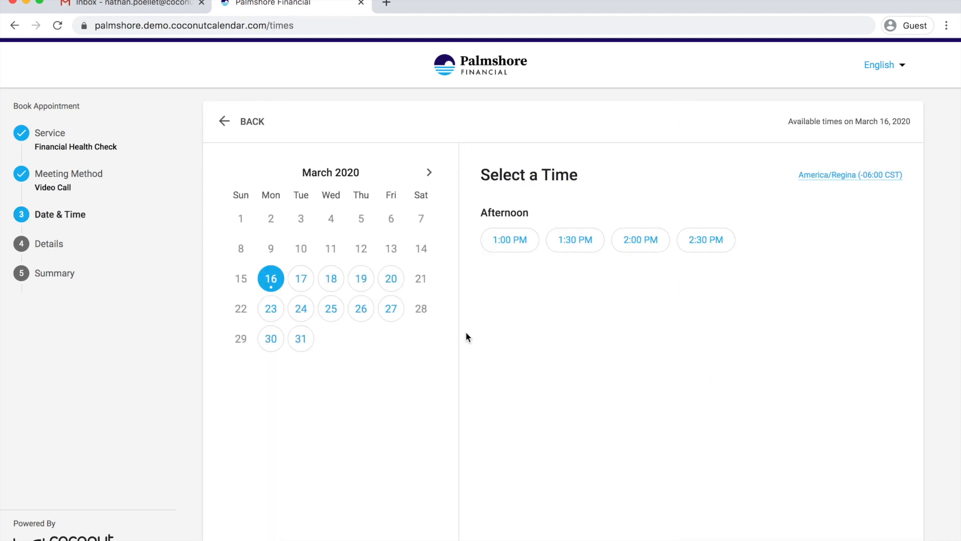
left_click(509, 240)
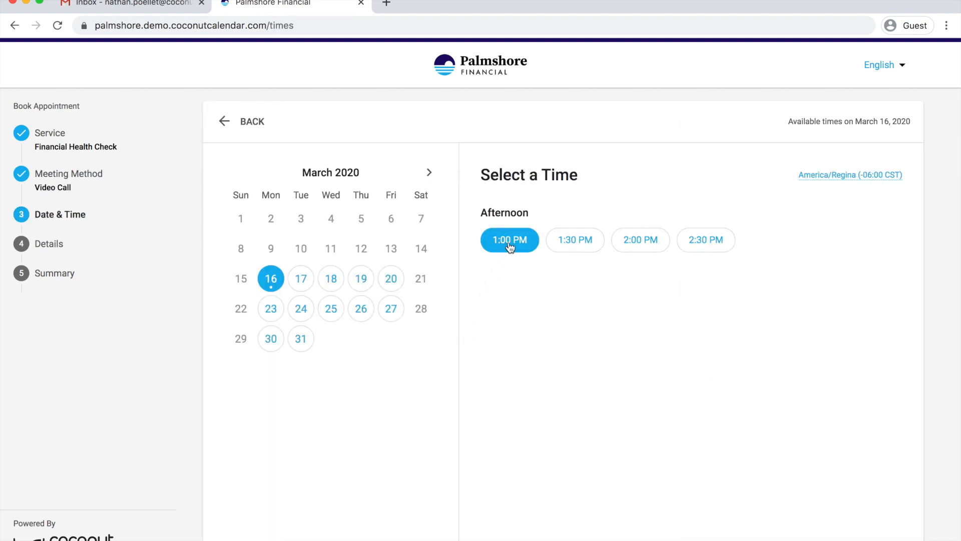
left_click(508, 240)
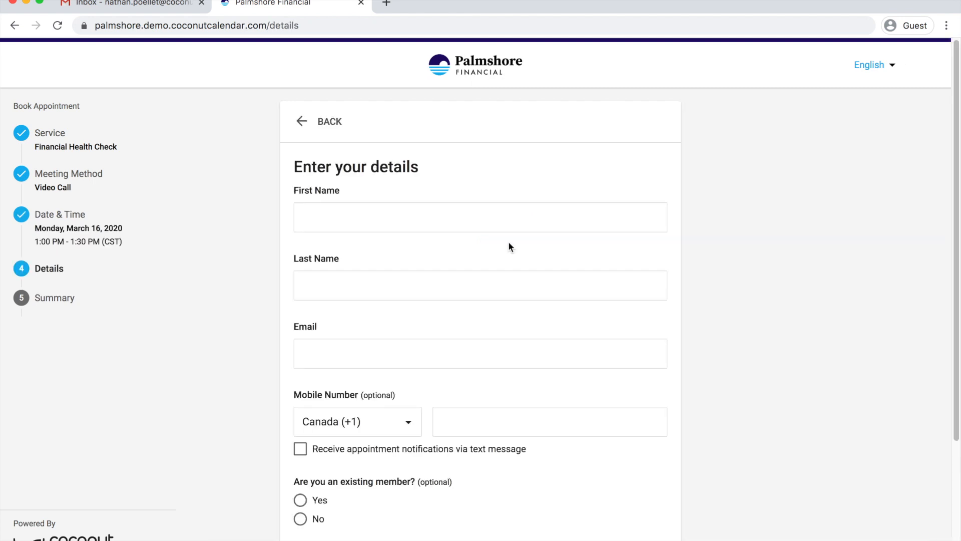
type("Poel")
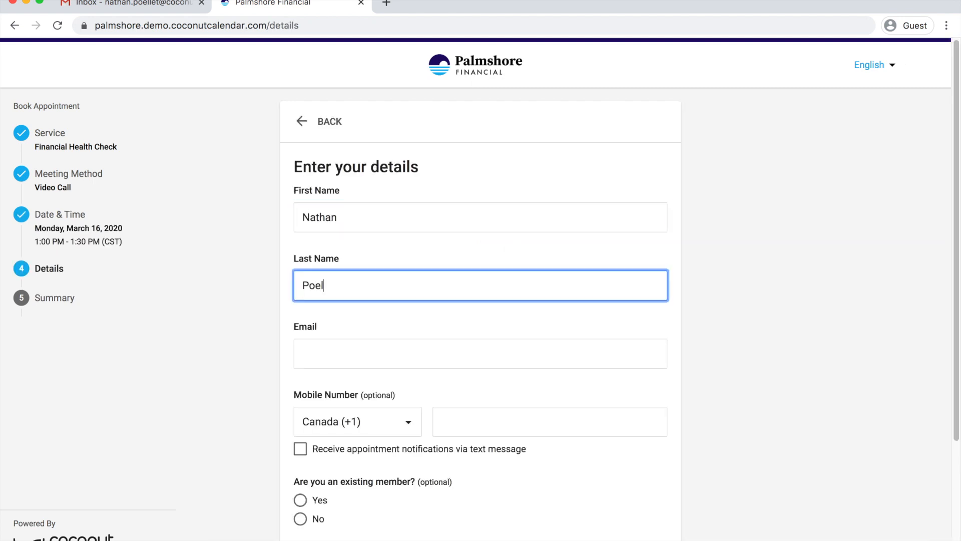
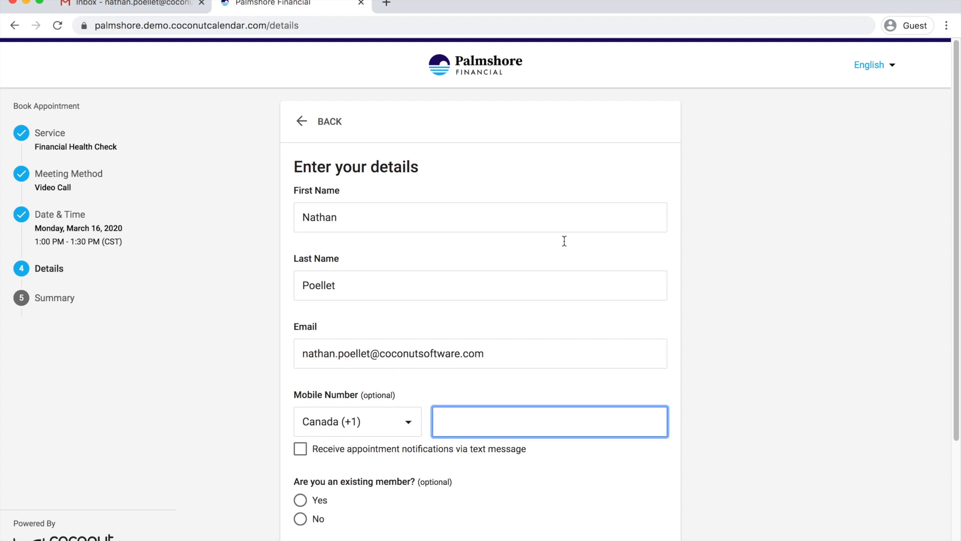
scroll("down", 3)
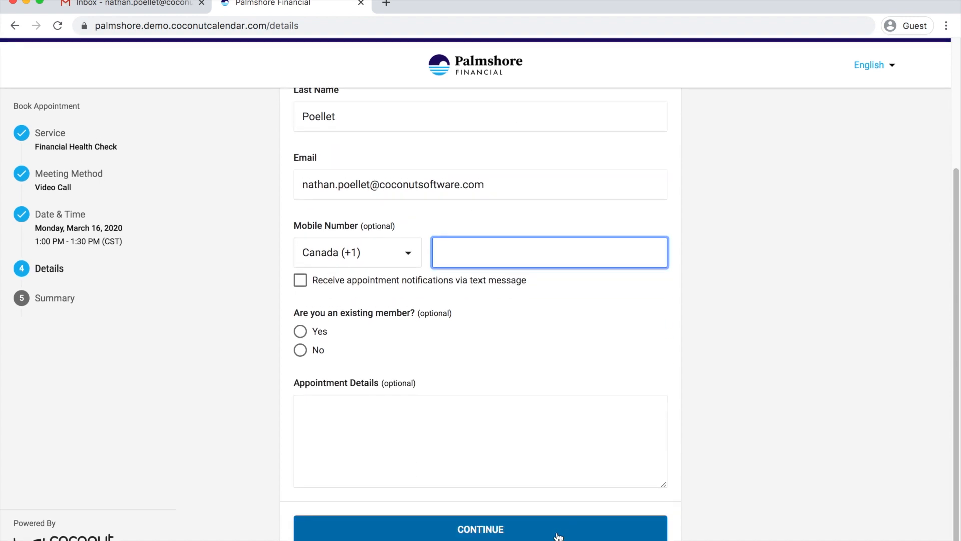
left_click(480, 529)
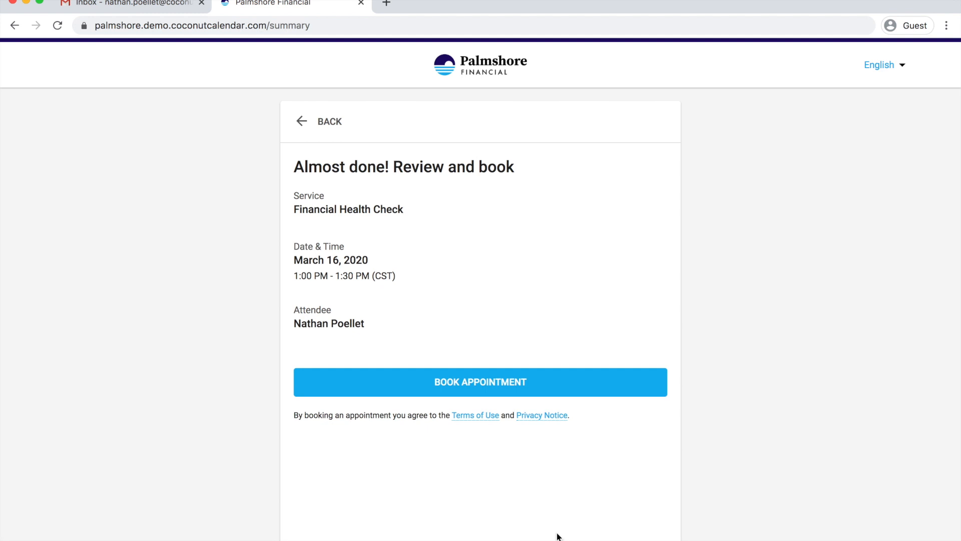
mouse_move(545, 388)
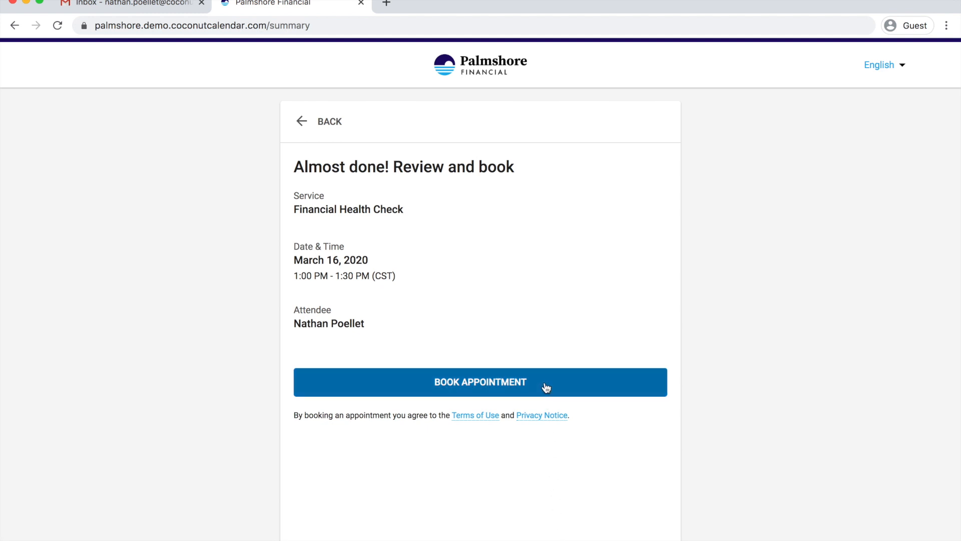
- Book the video-call appointment and check Gmail for its confirmation email
left_click(480, 382)
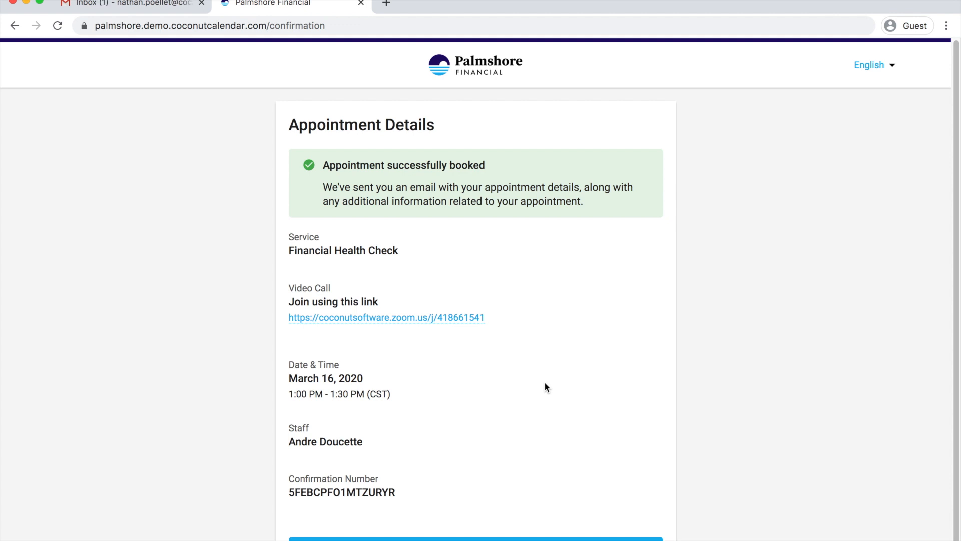
mouse_move(205, 76)
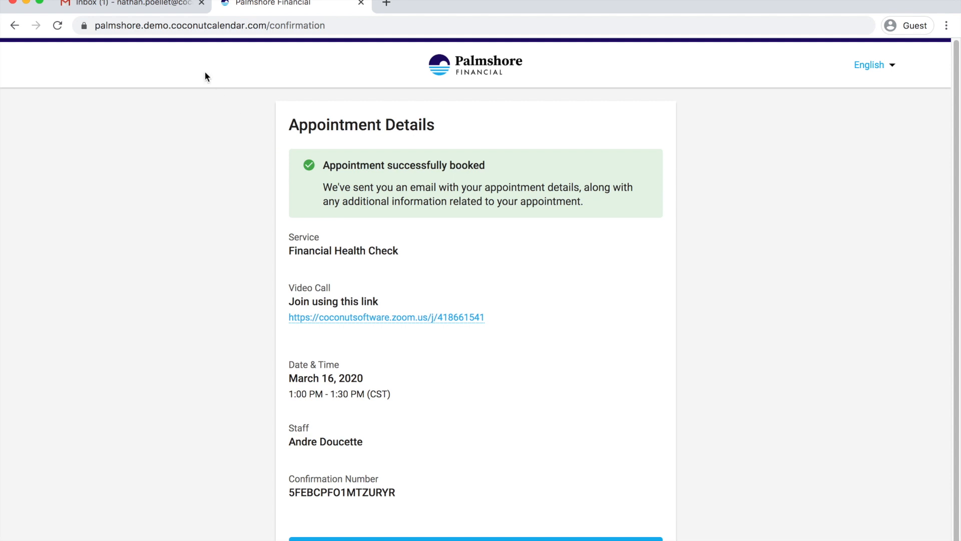
left_click(128, 3)
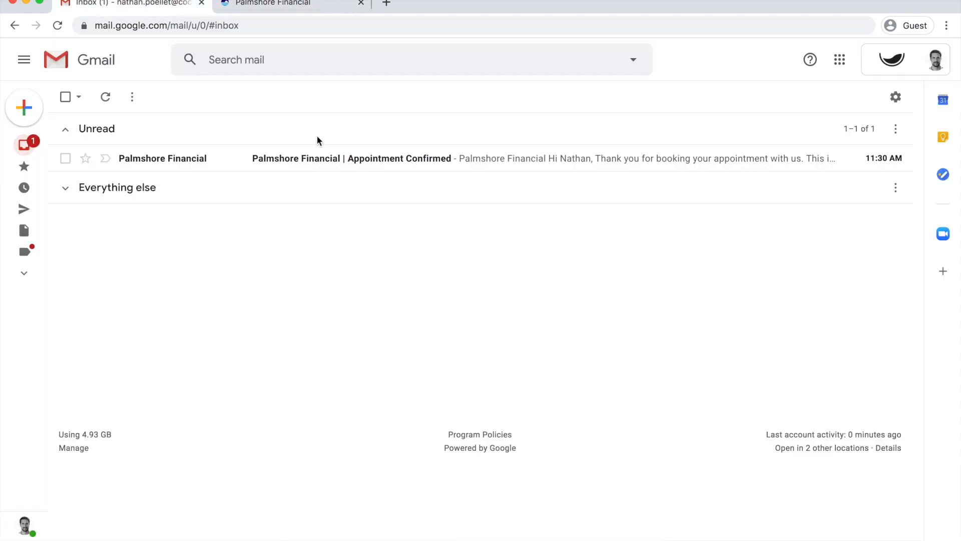